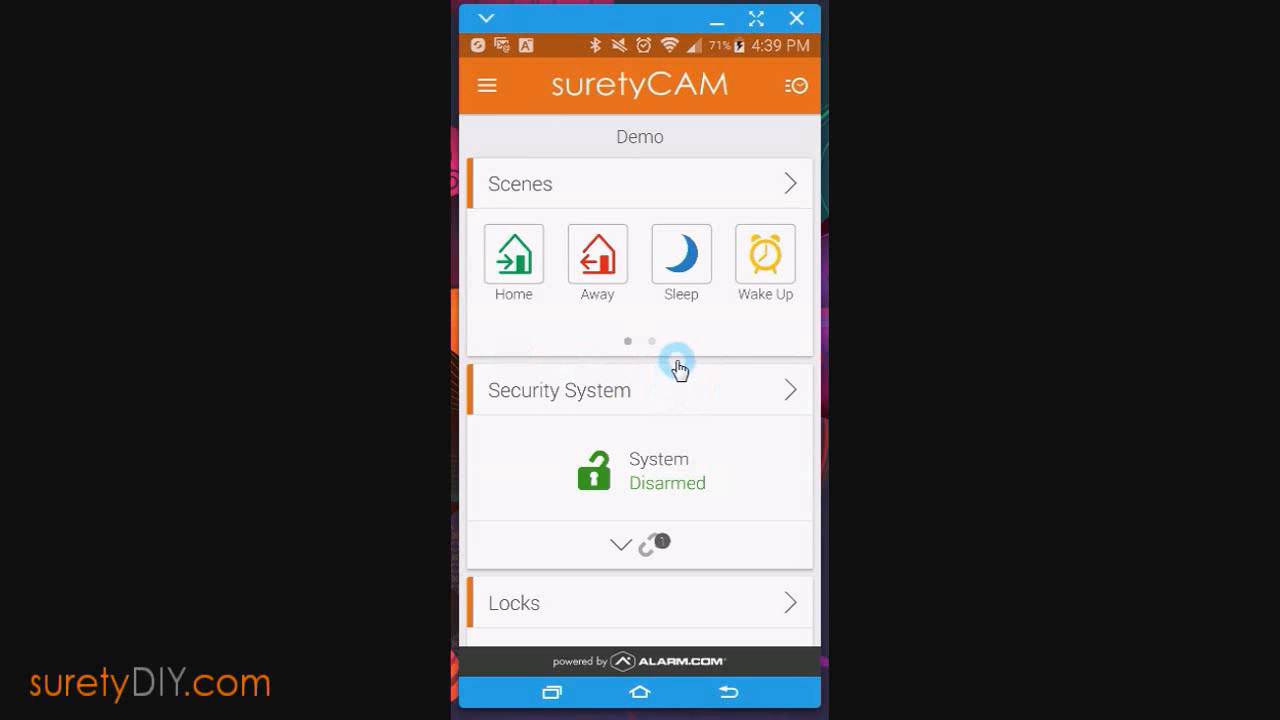
mouse_move(487, 85)
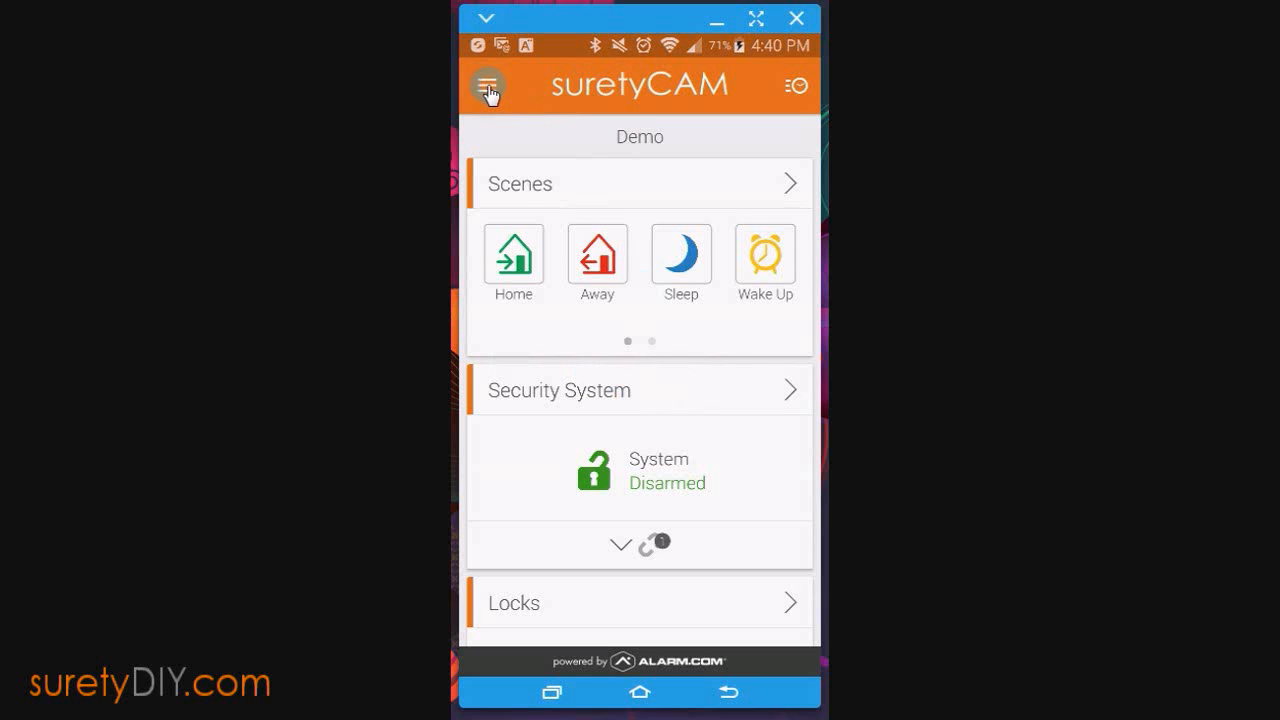
Navigate through the app's side menu to the phone's Geo-Services settings page
click(487, 85)
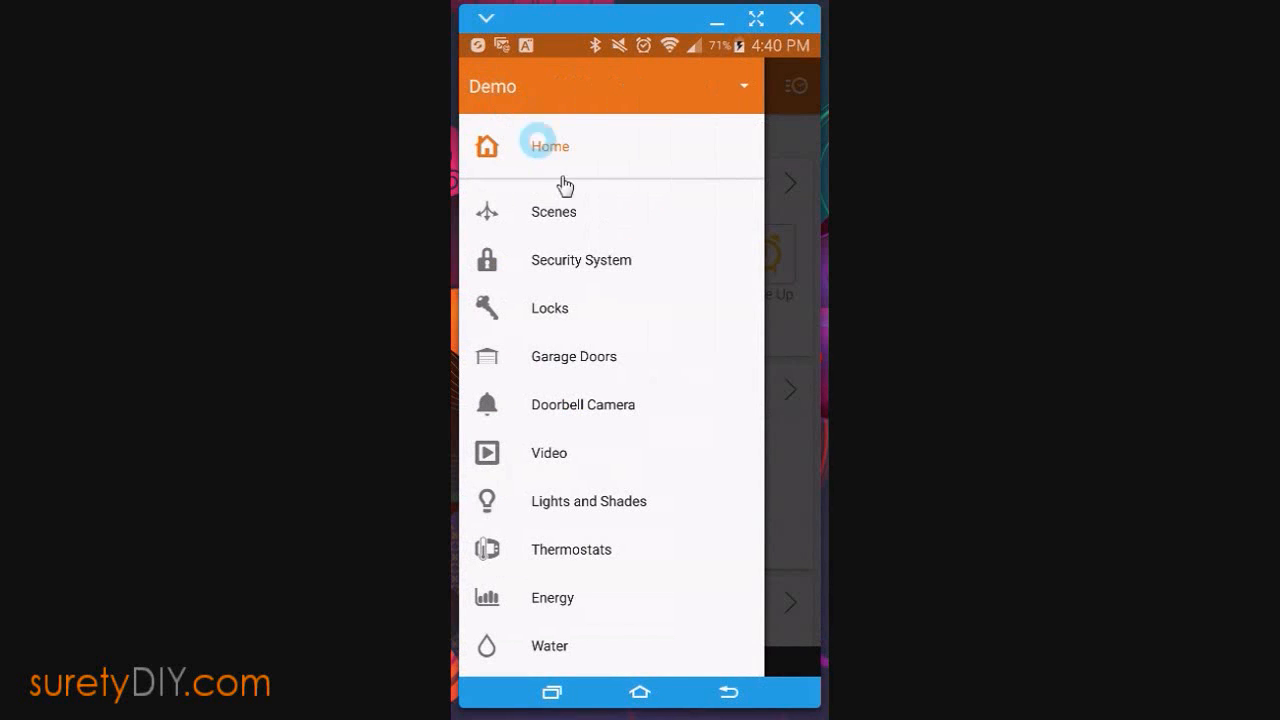
scroll(down, 3)
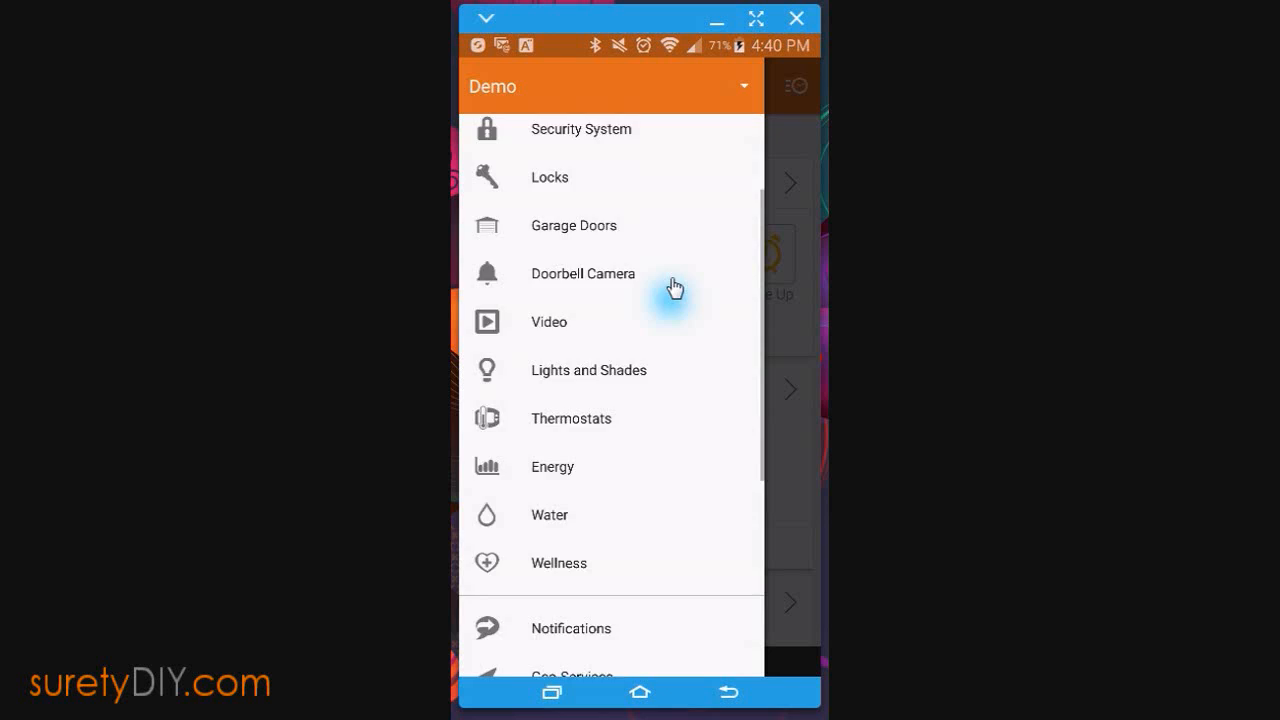
scroll(down, 3)
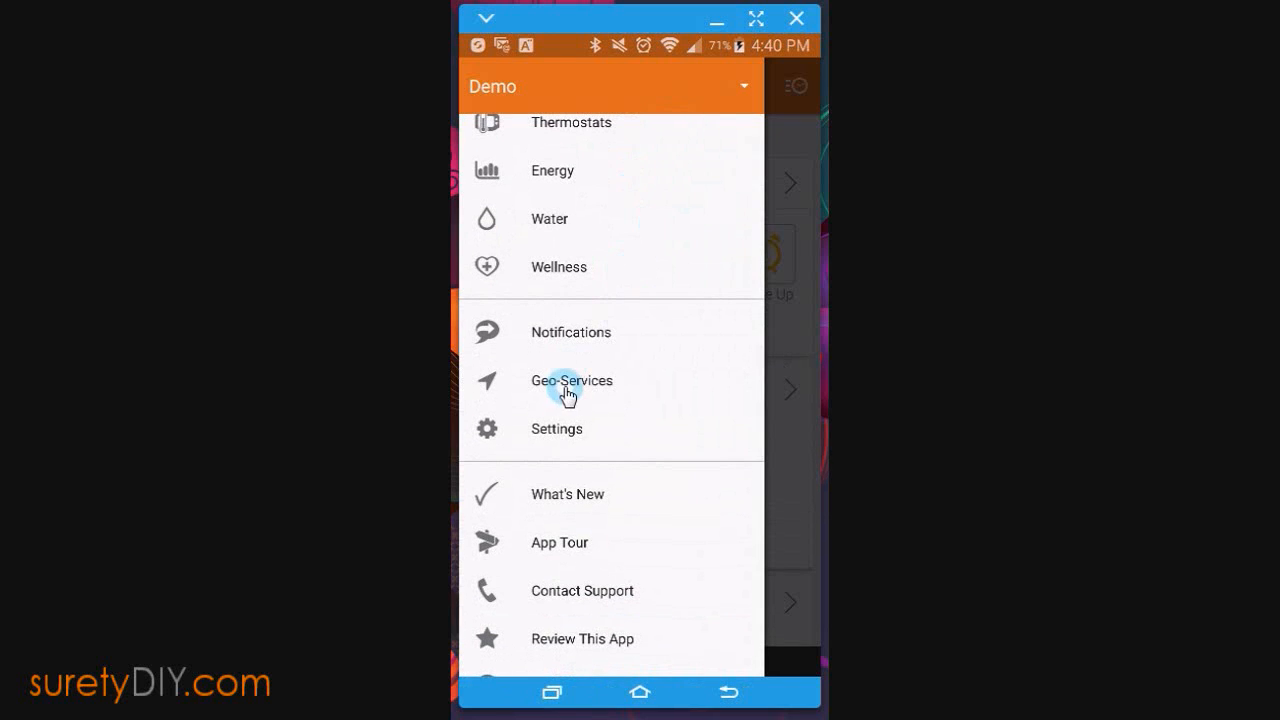
click(572, 381)
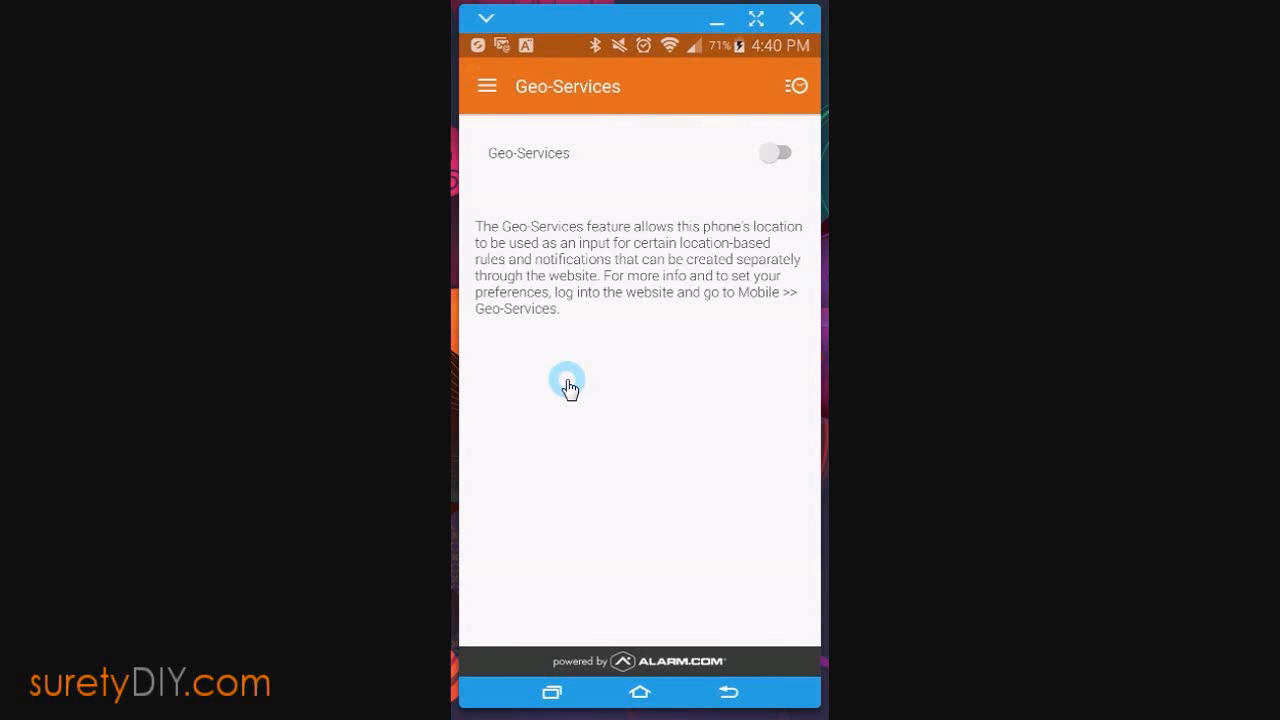
Switch Geo-Services on and confirm enabling it
click(775, 153)
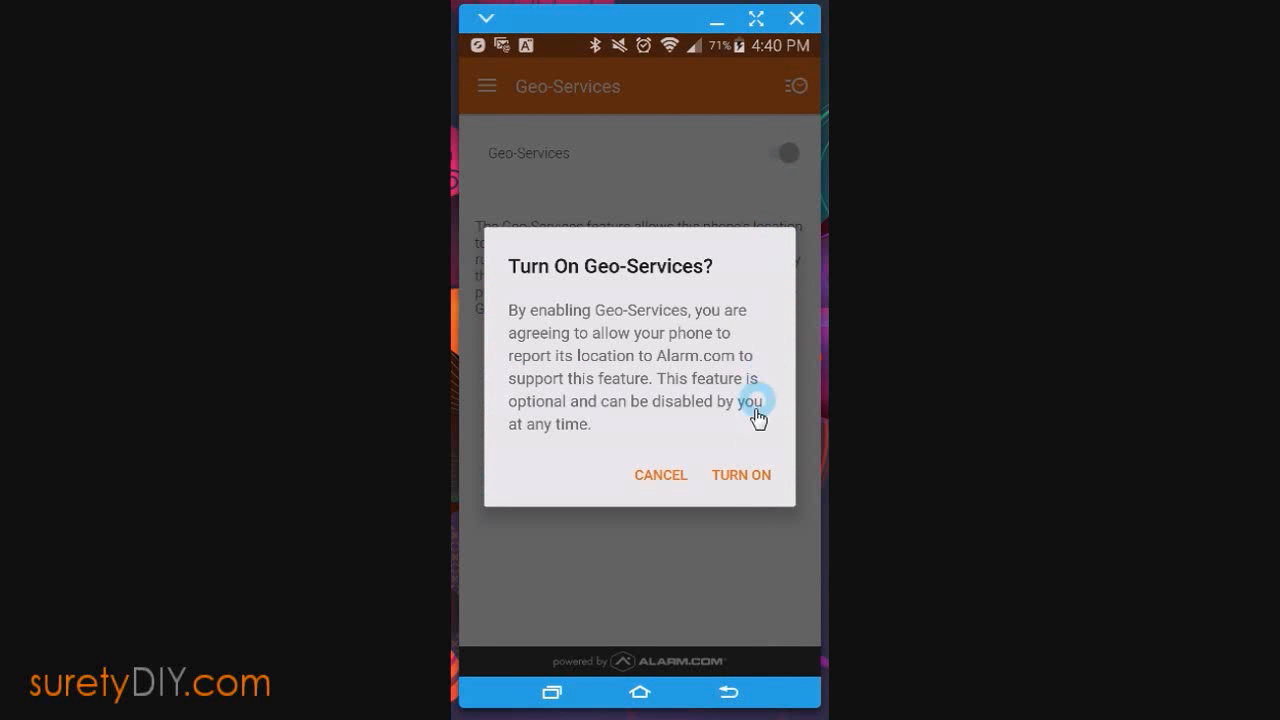
mouse_move(749, 483)
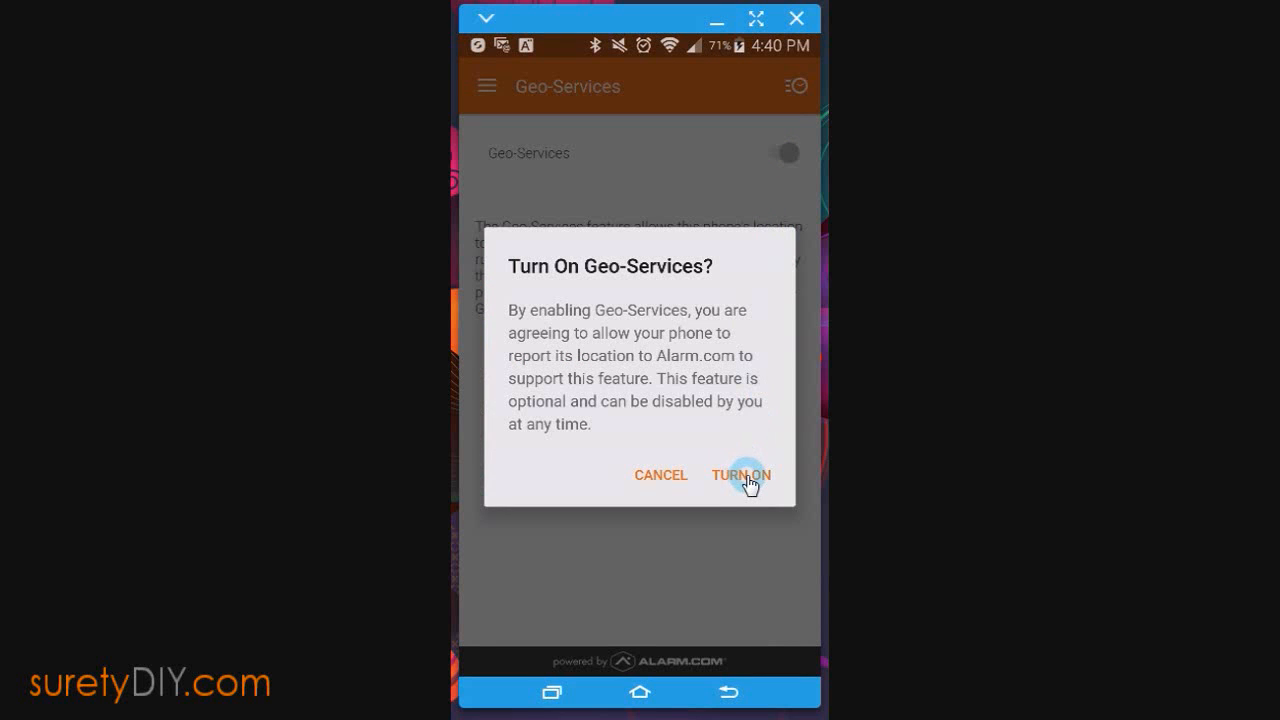
click(741, 474)
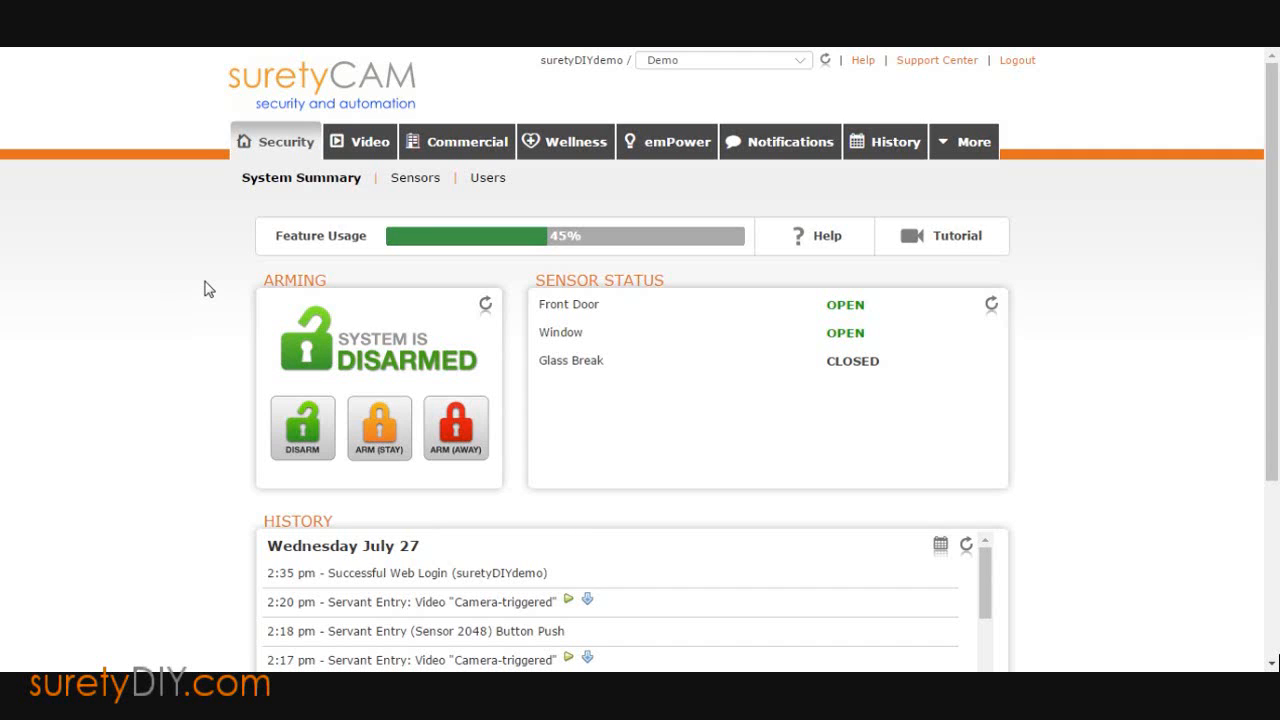
mouse_move(628, 188)
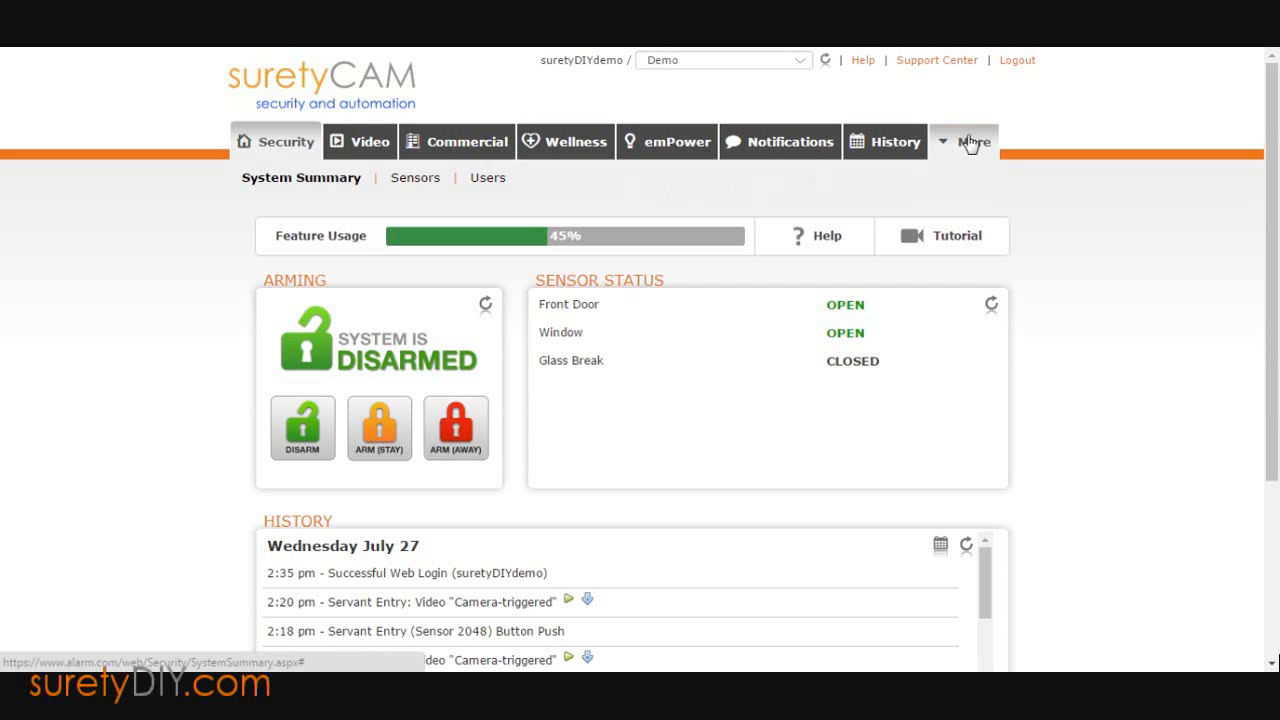
Go to the website's Mobile Geo-Services page from the More section
click(968, 141)
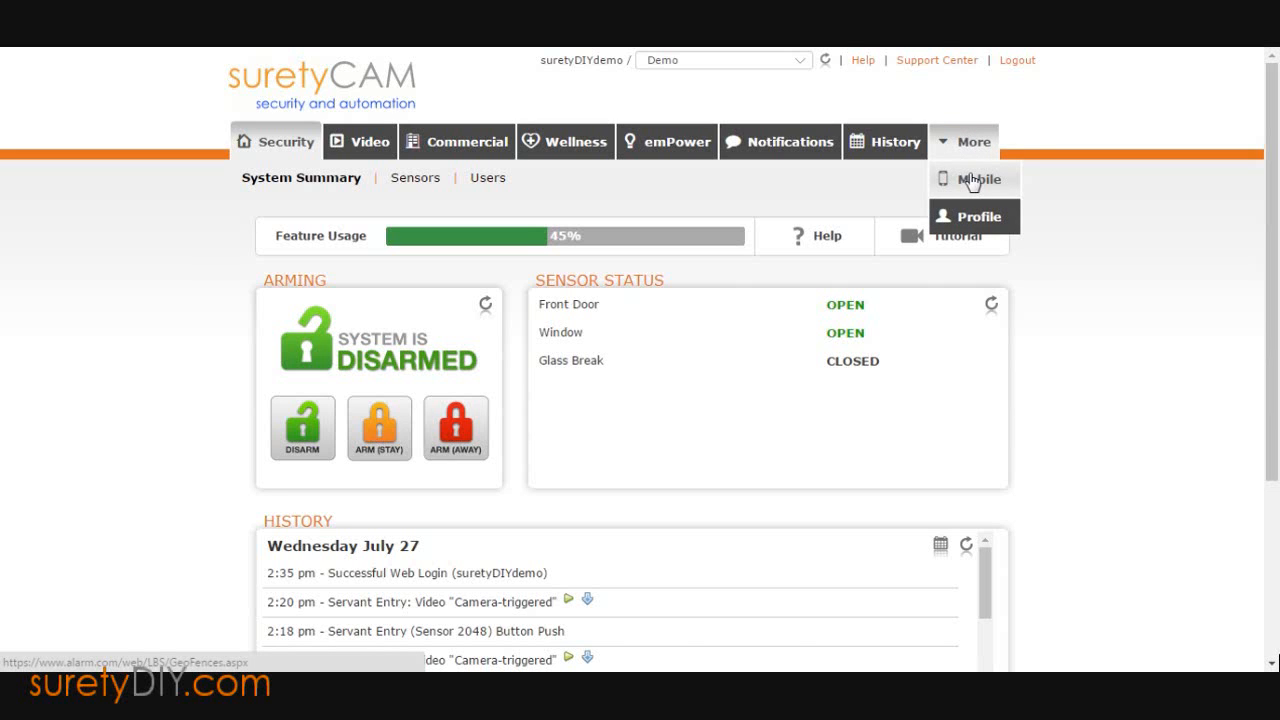
click(982, 179)
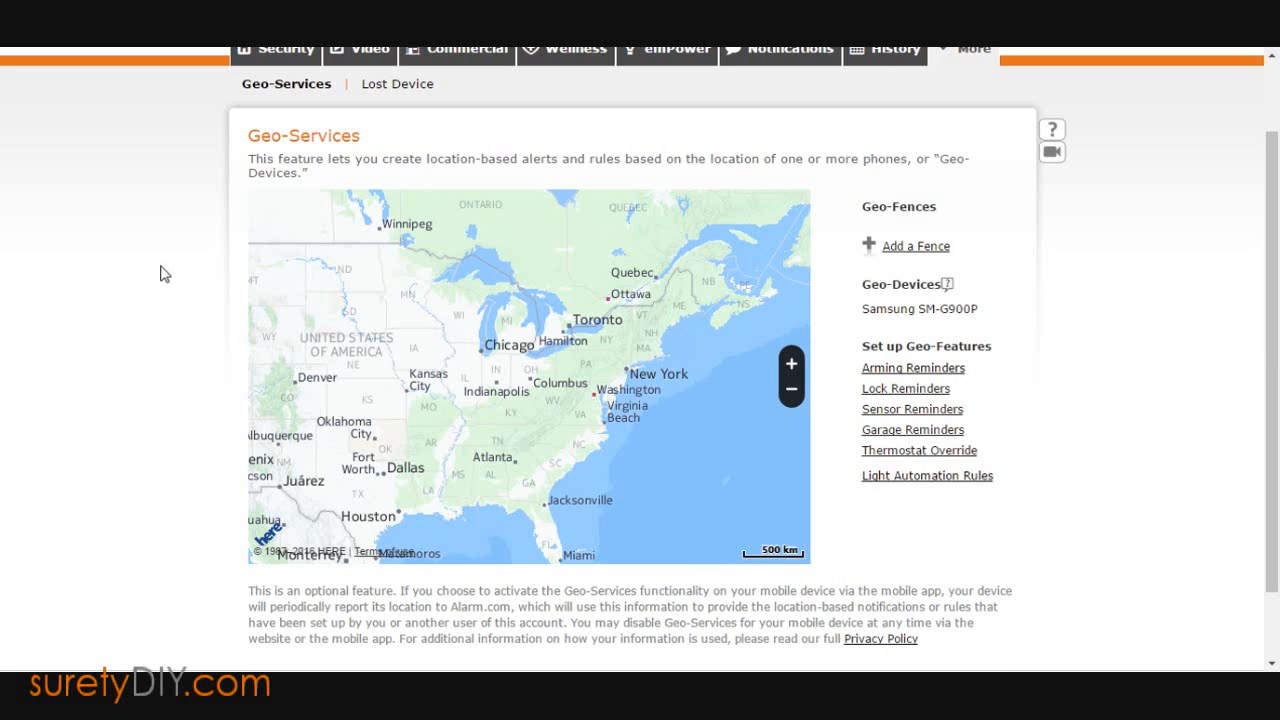
mouse_move(905, 200)
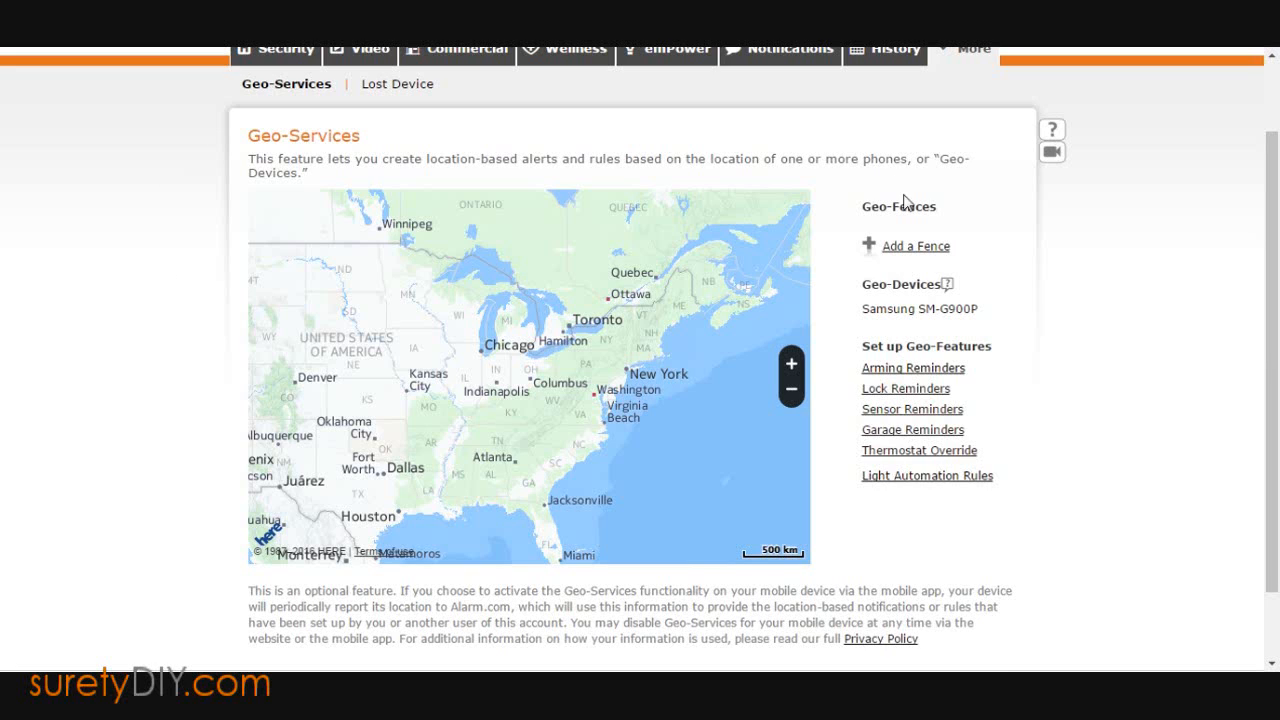
mouse_move(915, 246)
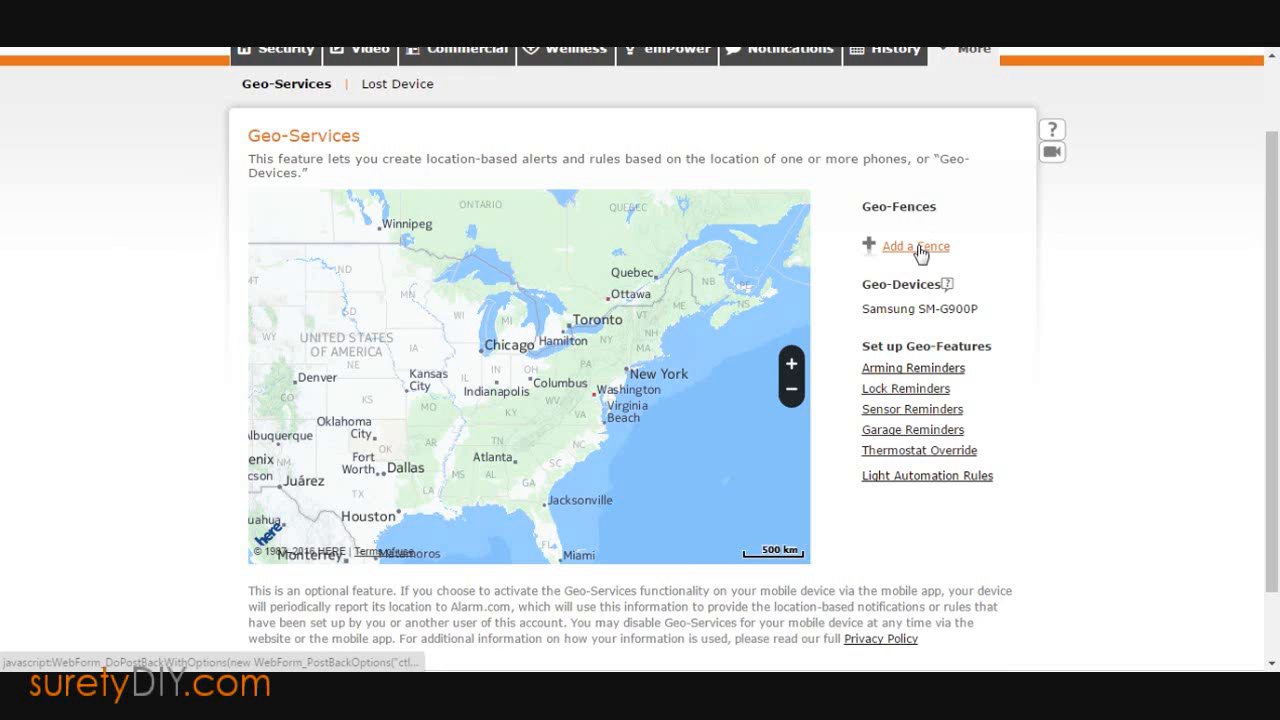
Add a new geo-fence and rename it from Fence 1 to 'Home'
click(916, 246)
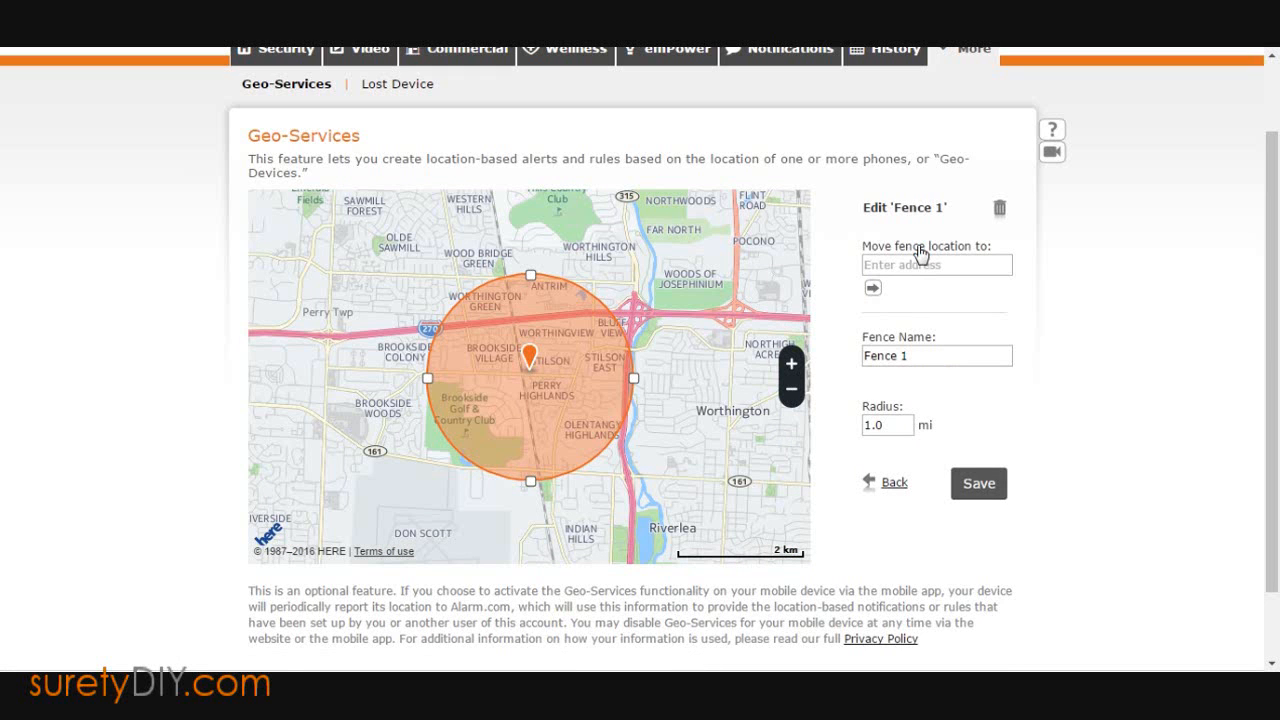
mouse_move(513, 467)
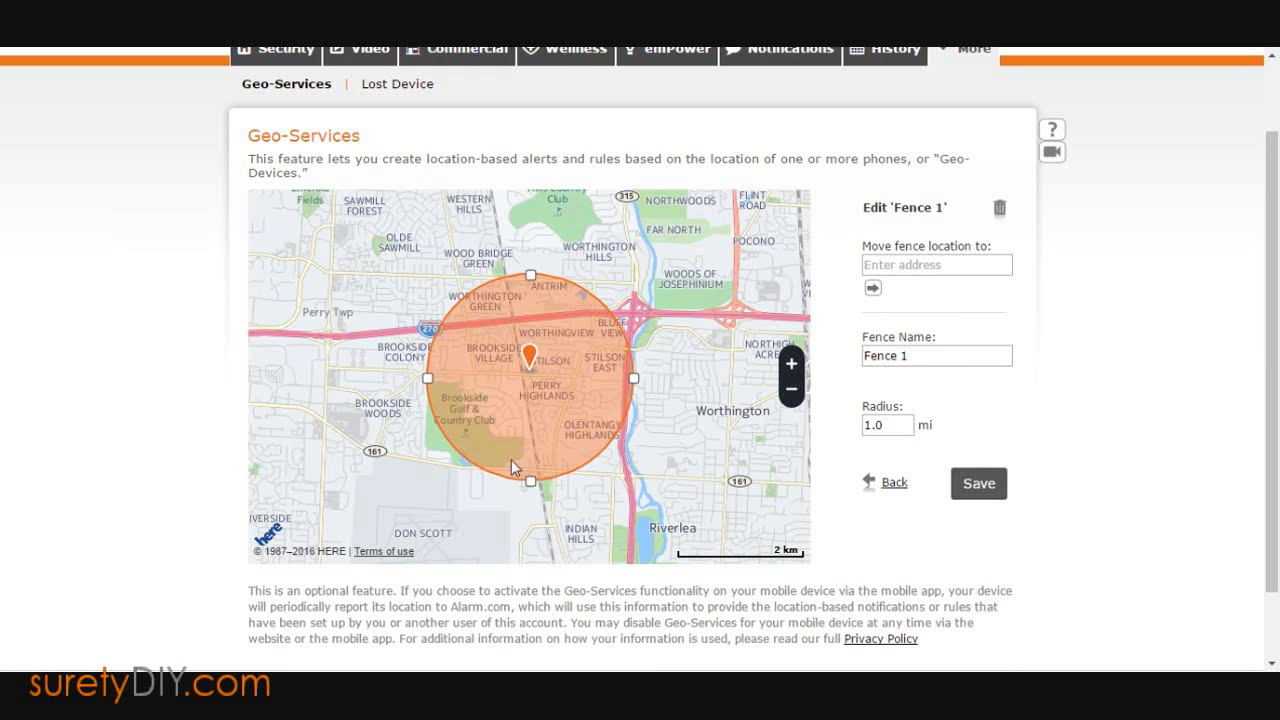
mouse_move(610, 398)
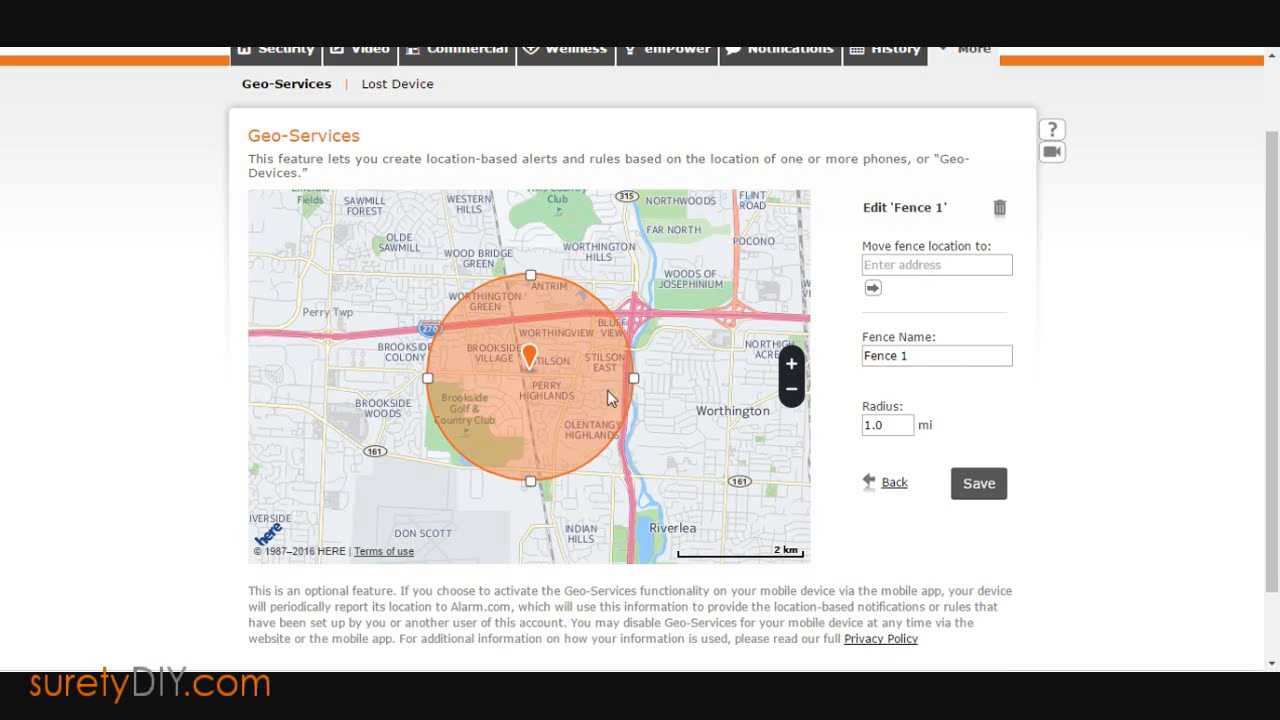
triple_click(936, 355)
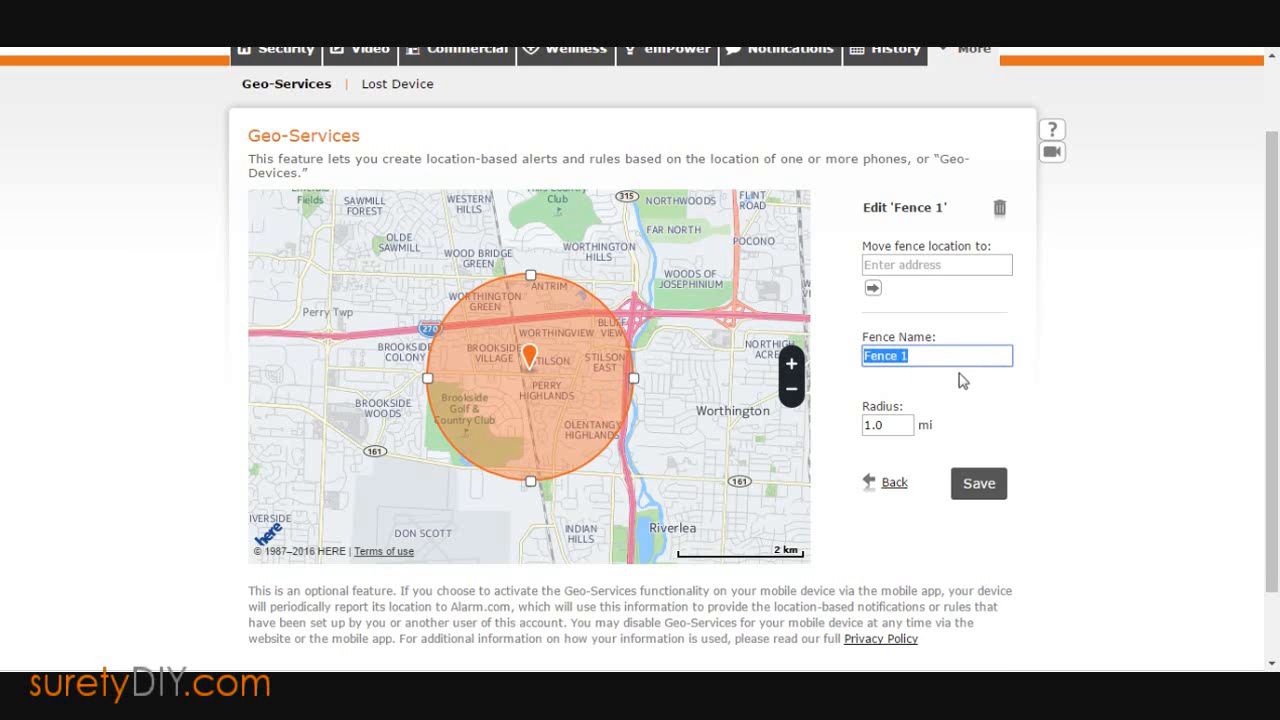
text(Home)
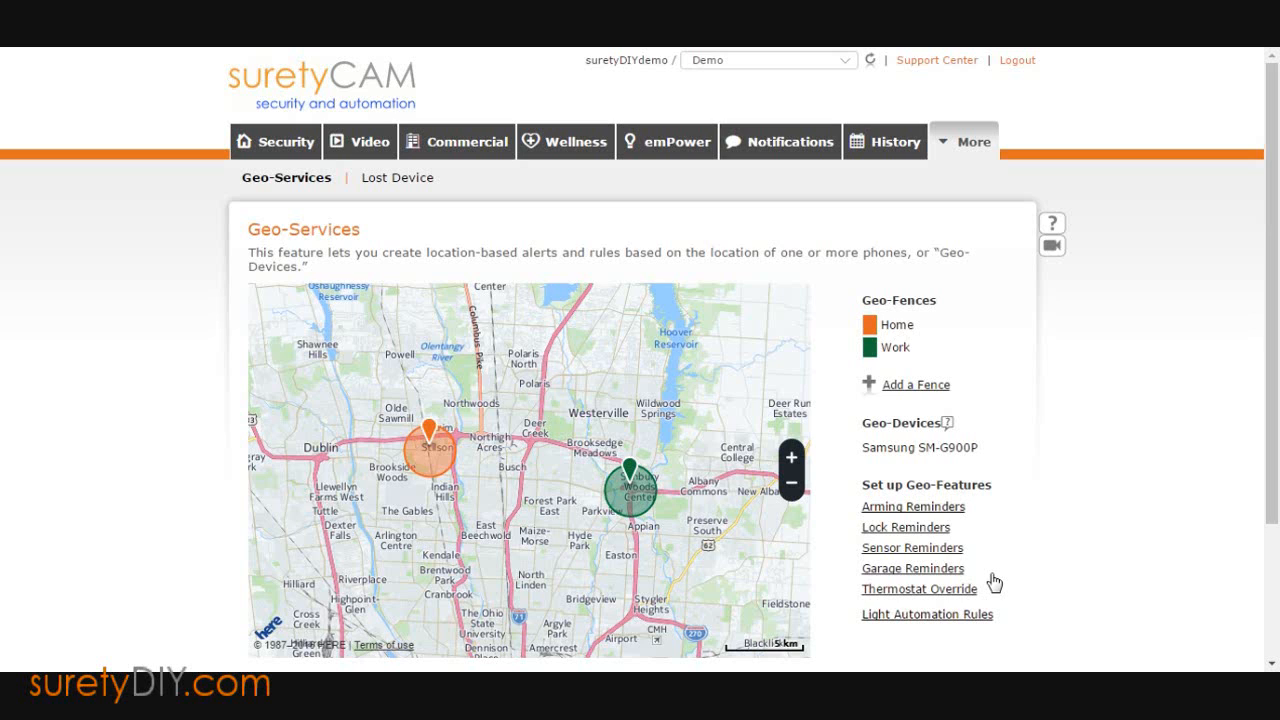
mouse_move(912, 506)
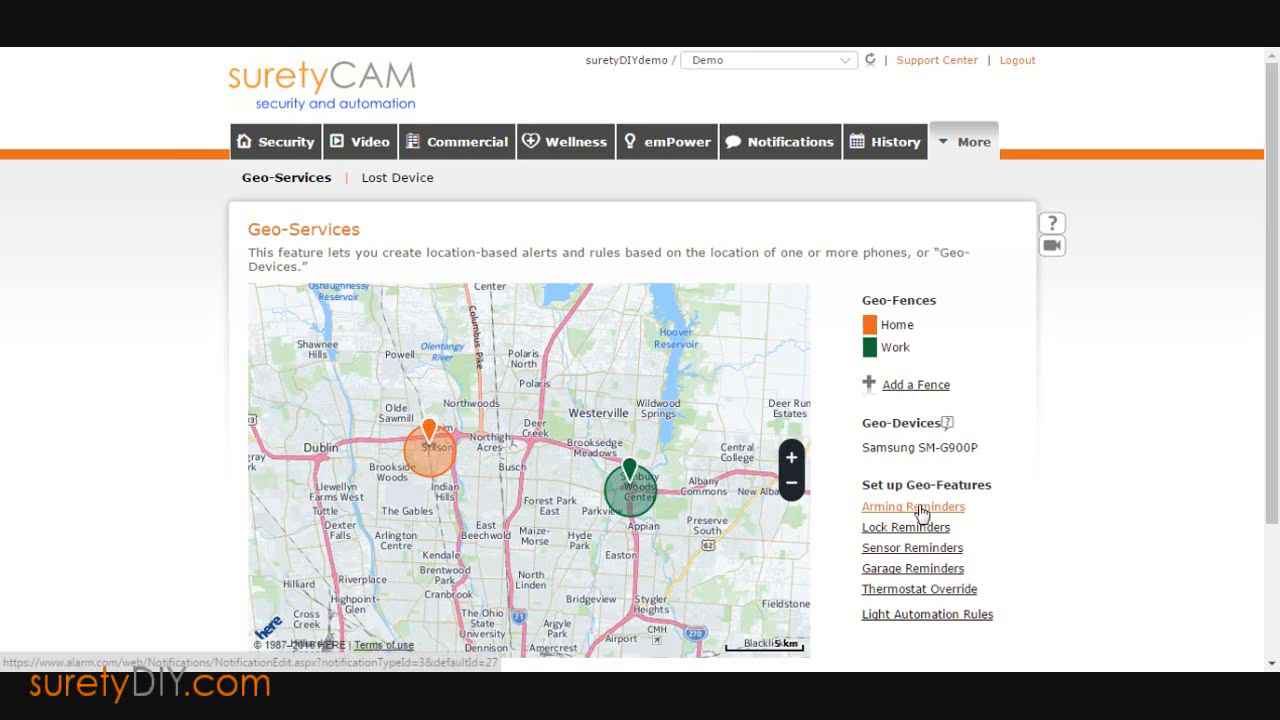
Start a new reminder from Arming Reminders
click(911, 506)
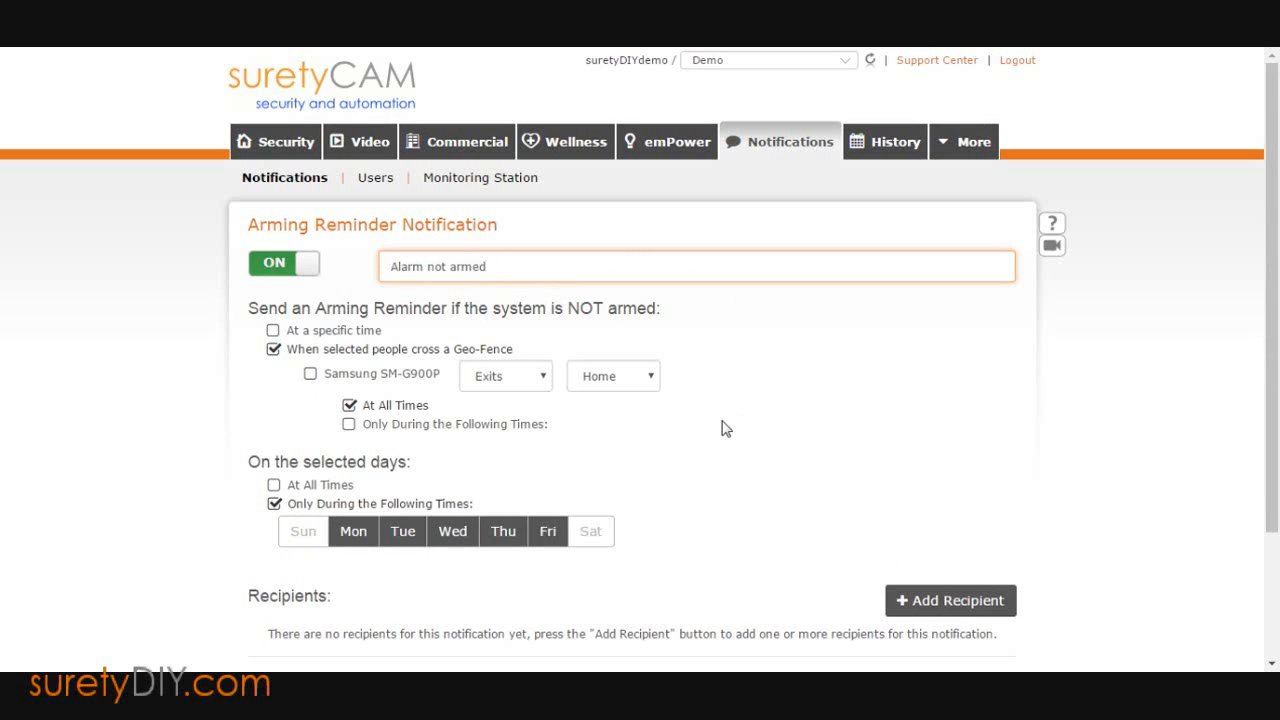
mouse_move(416, 399)
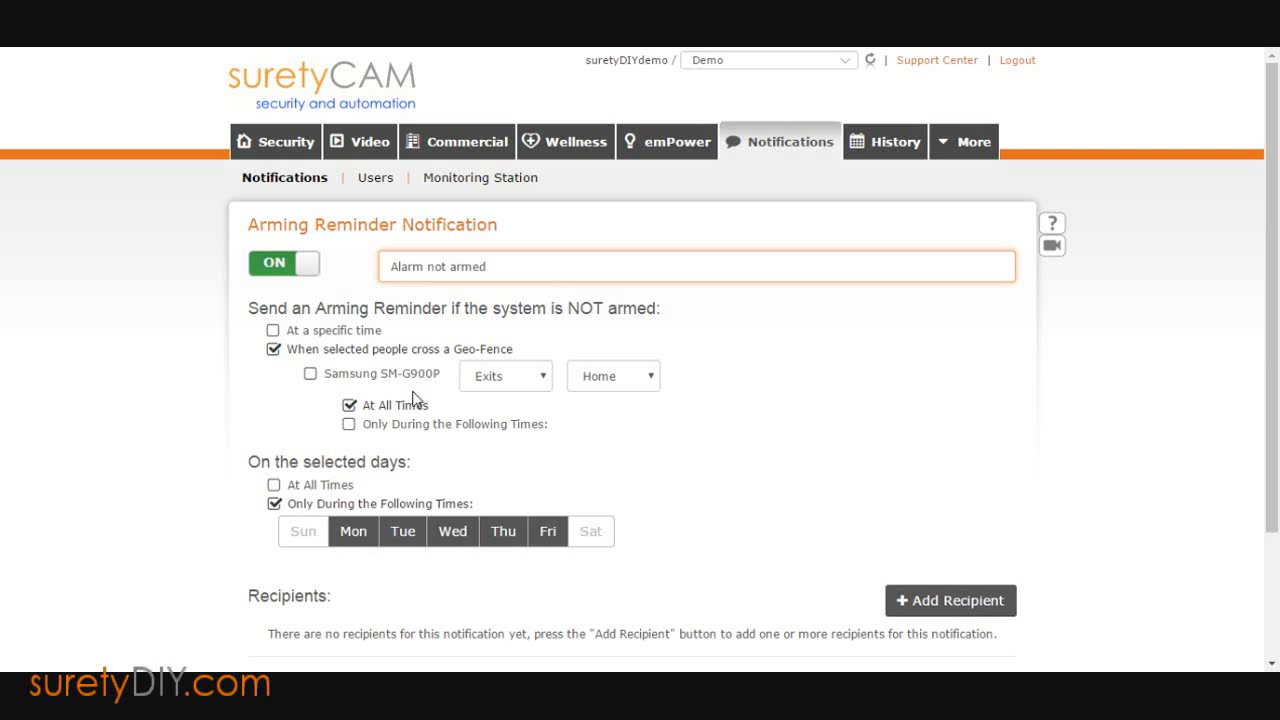
mouse_move(438, 360)
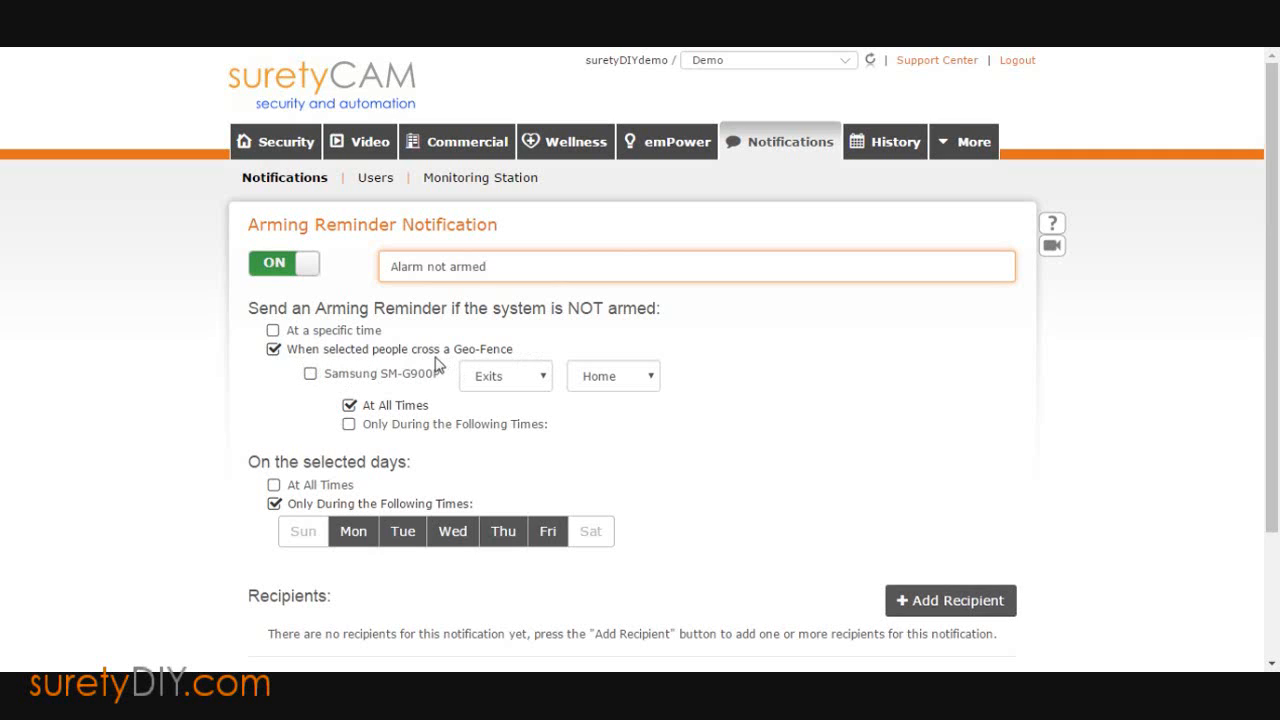
Apply the reminder to the Samsung SM-G900P at all times
click(310, 373)
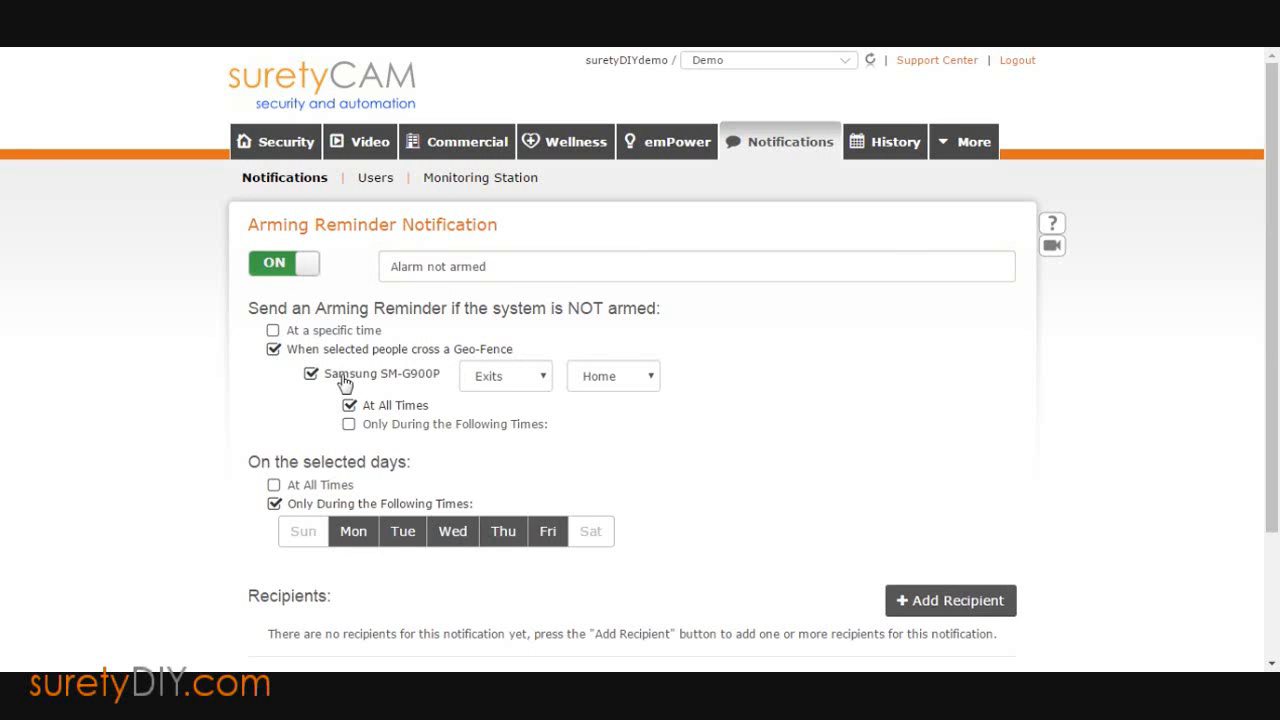
mouse_move(615, 394)
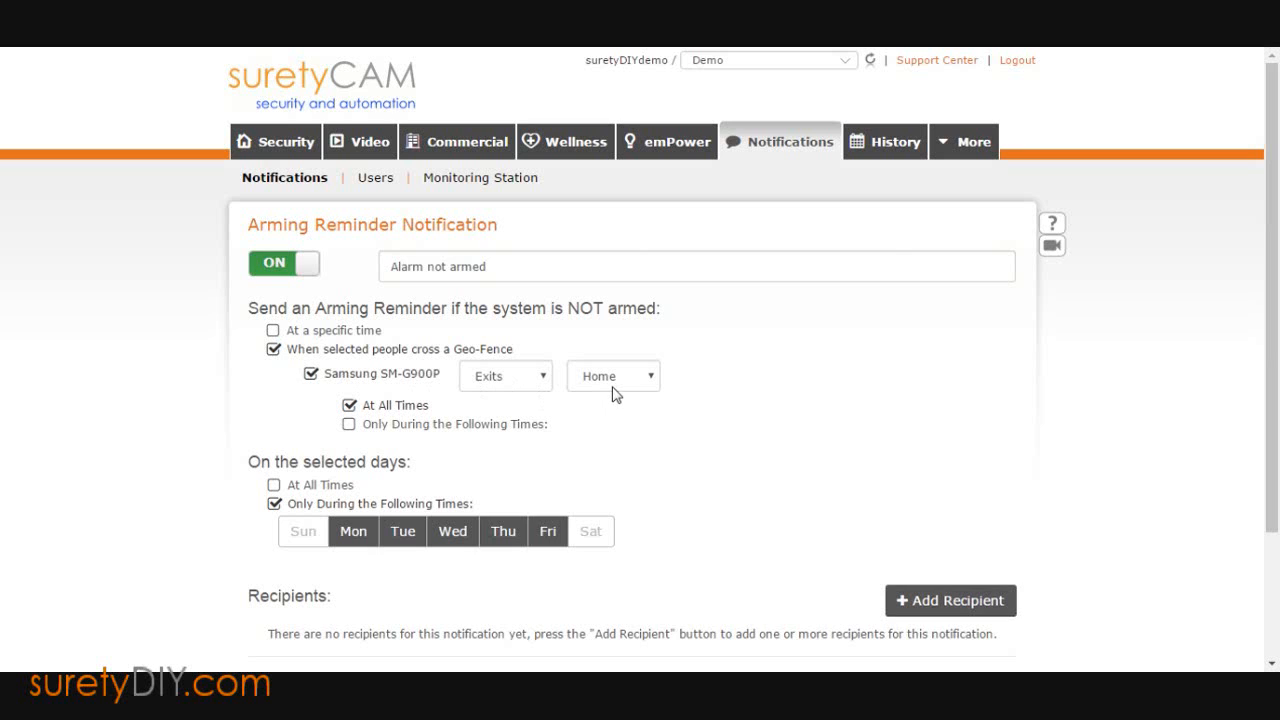
scroll(down, 3)
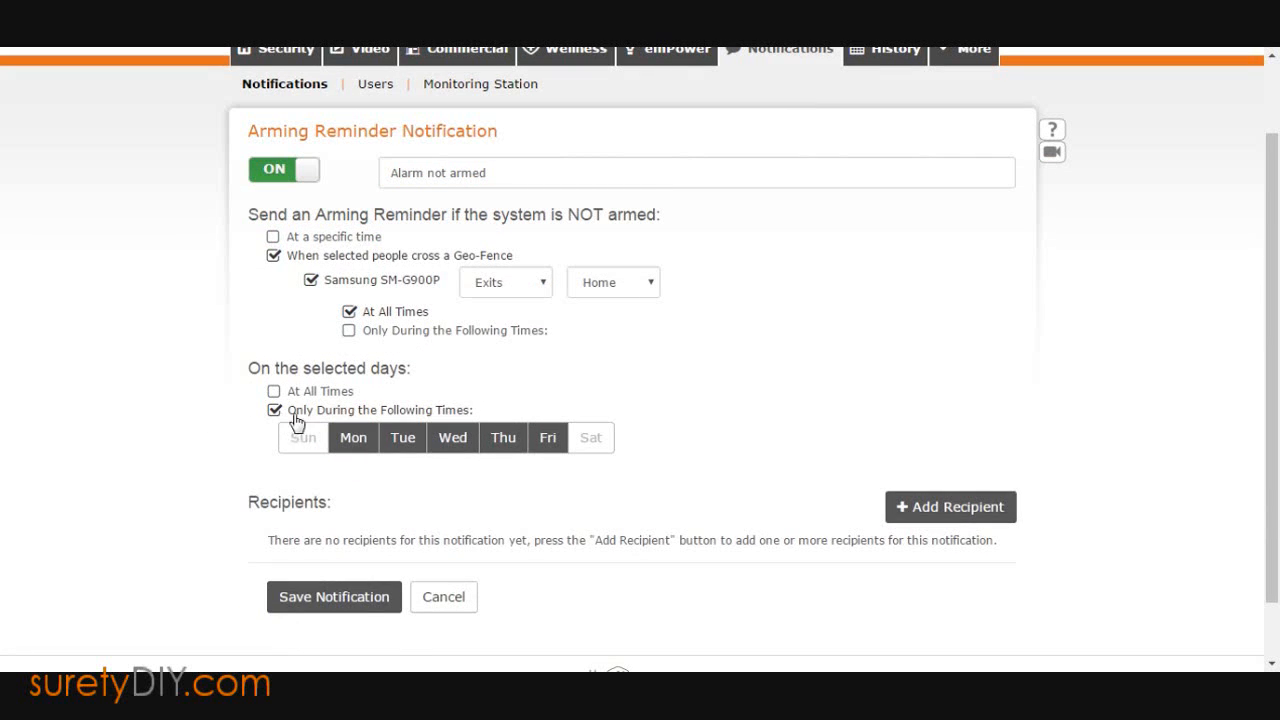
click(273, 391)
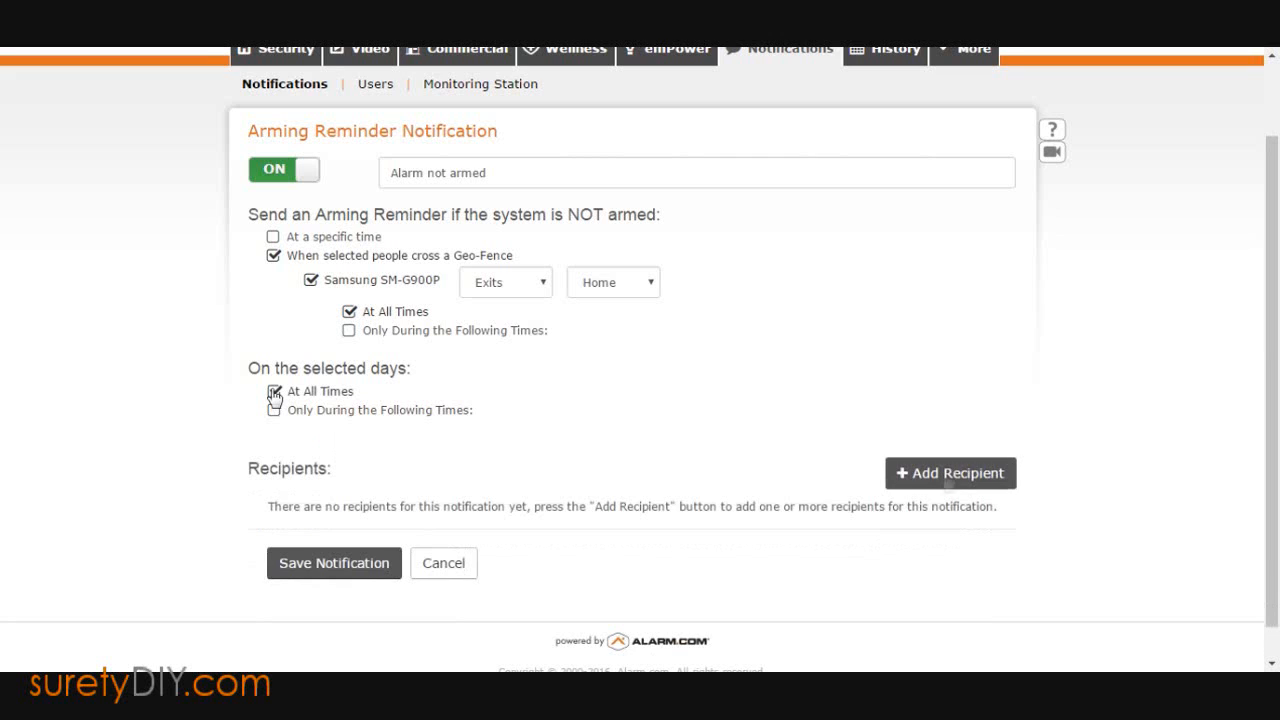
Add a push device recipient and save the 'Alarm not armed' notification
click(949, 472)
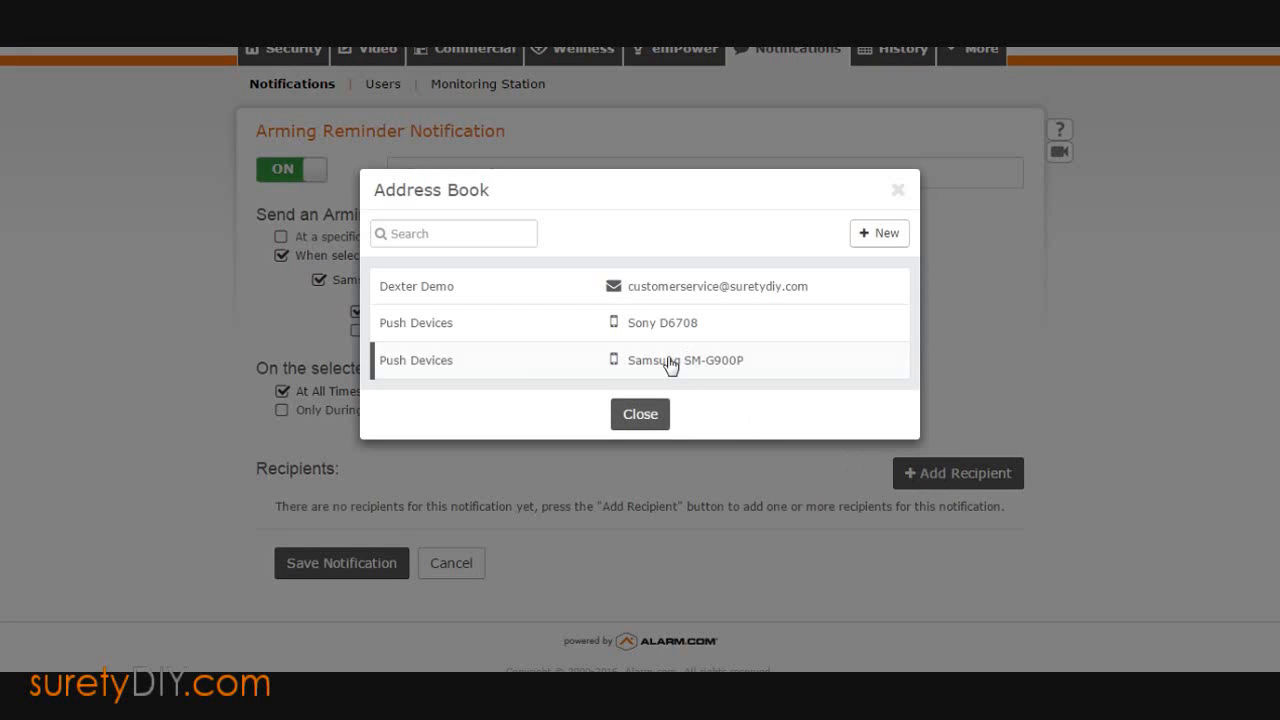
click(660, 322)
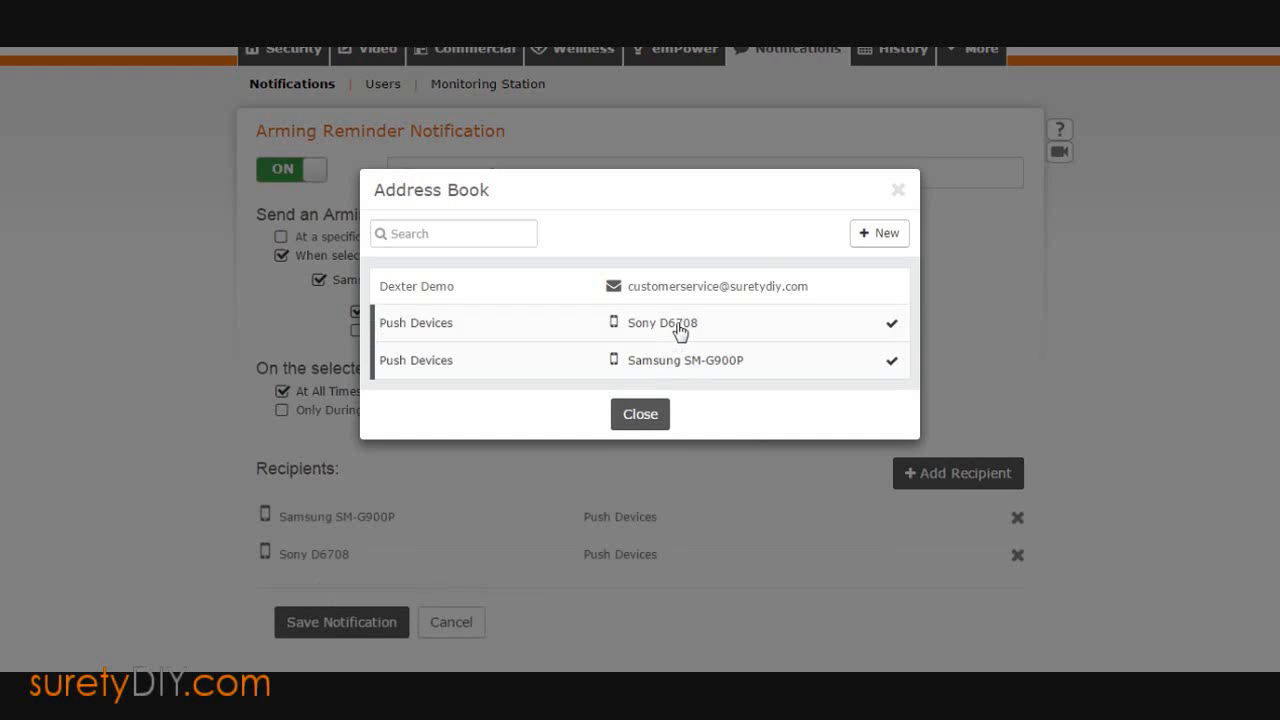
click(639, 414)
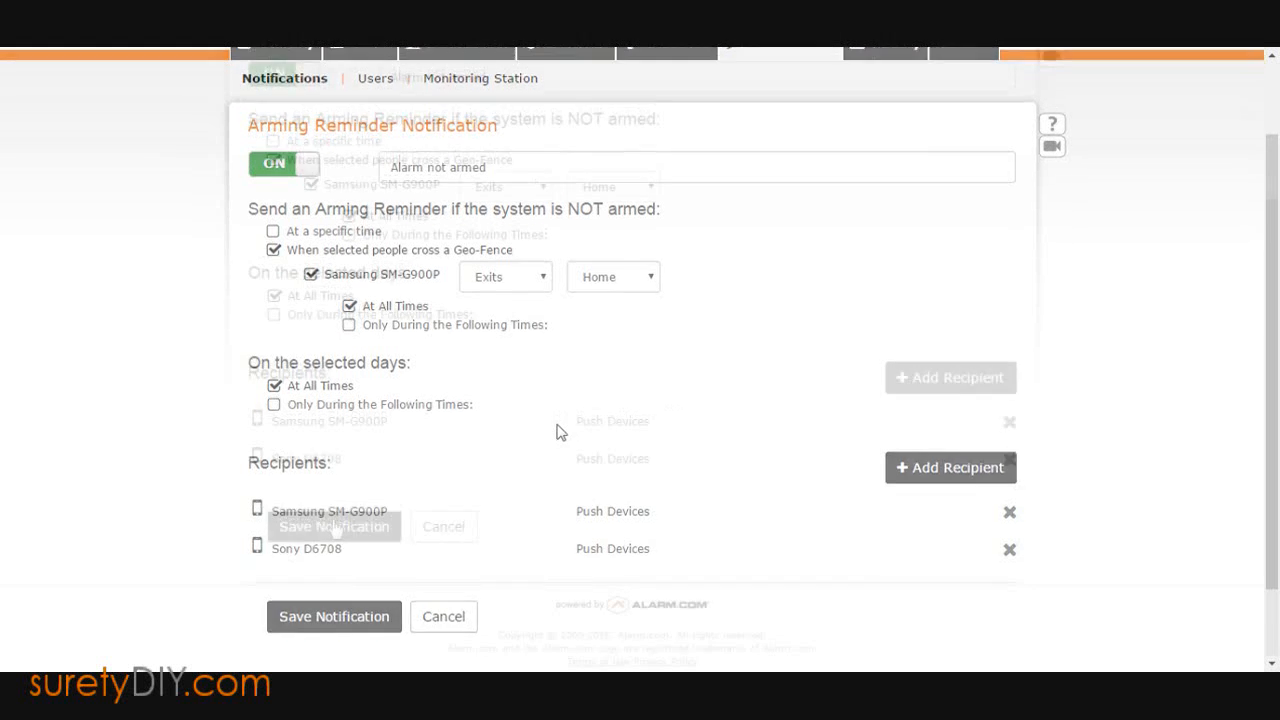
click(333, 616)
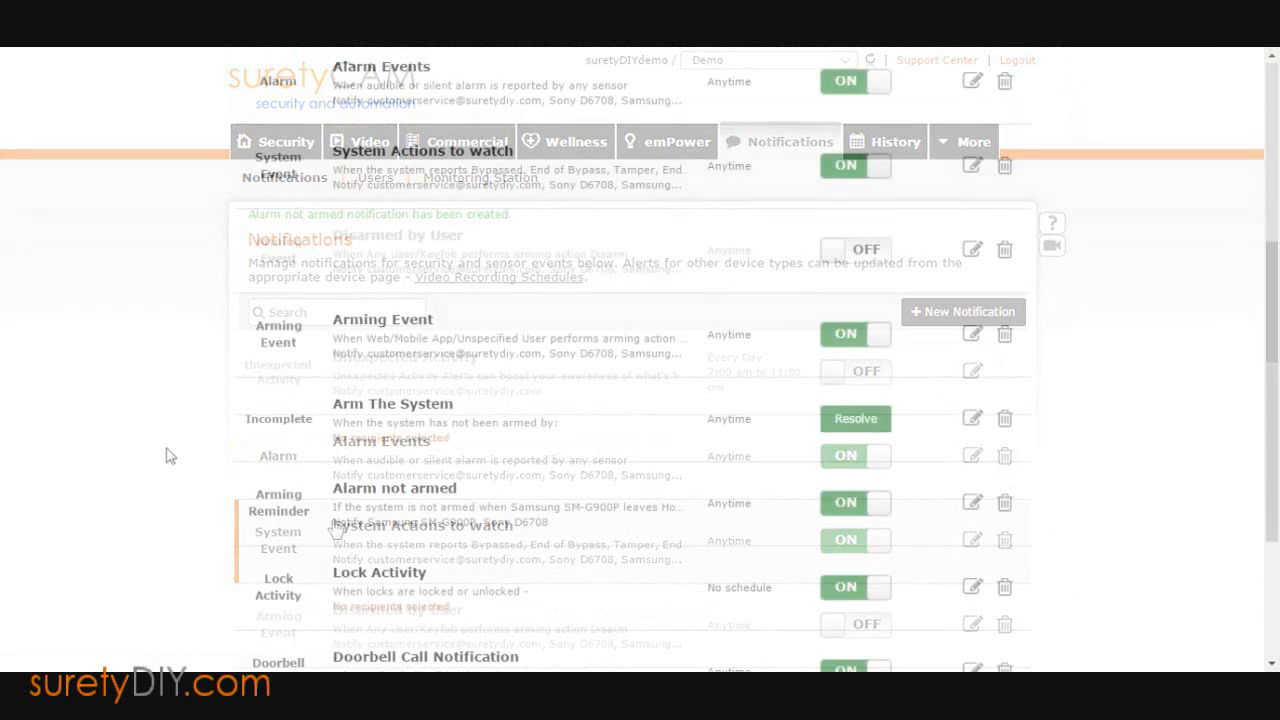